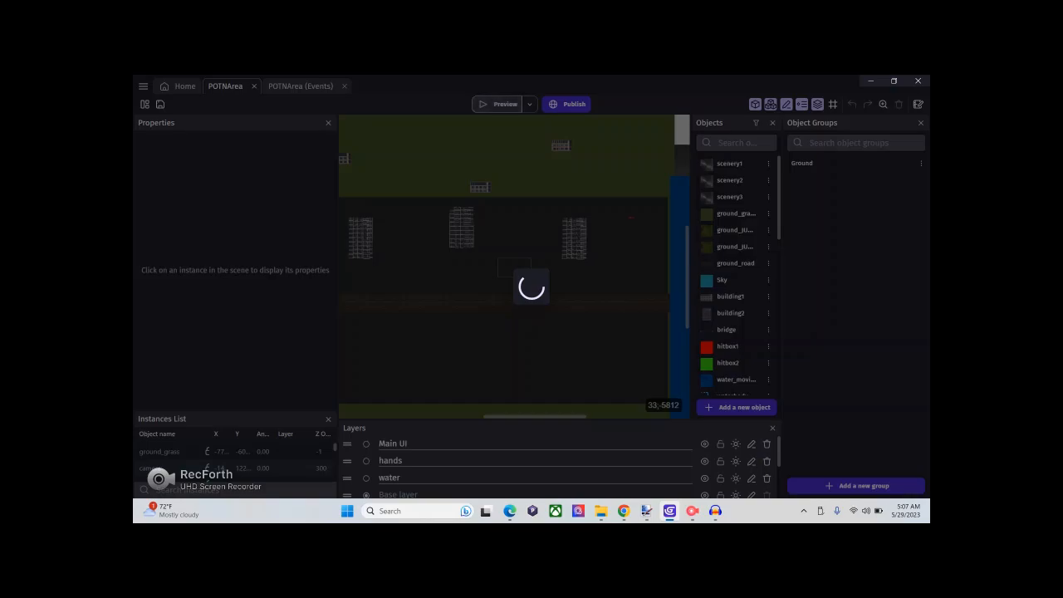
pyautogui.click(498, 103)
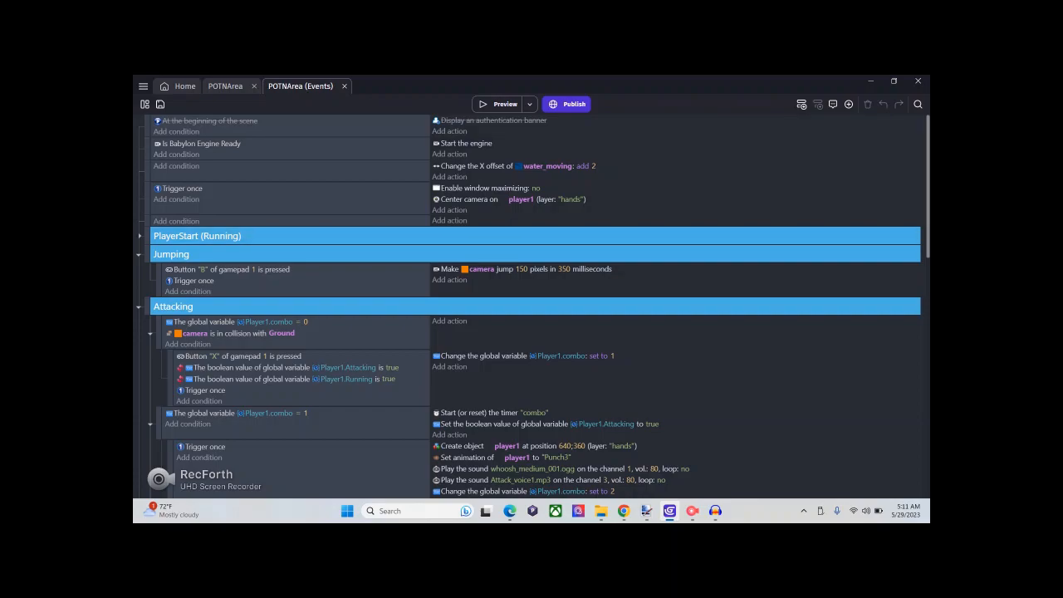
# - Scroll through the POTNArea events sheet after saving the project
pyautogui.scroll(-3)
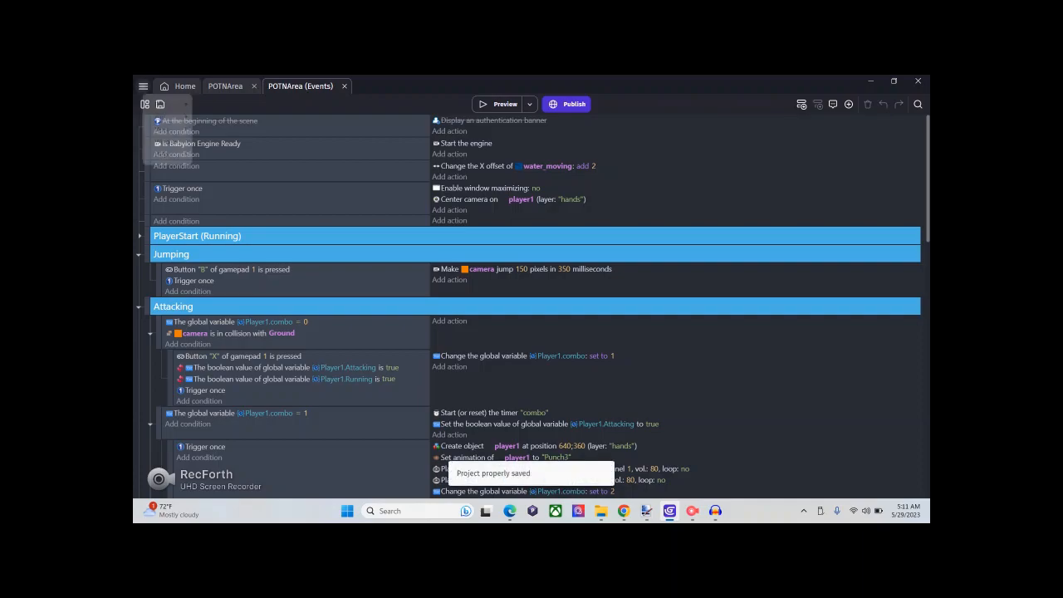
# - Load the other 3D project from File > Open Recent and preview its Beginning scene
pyautogui.click(160, 103)
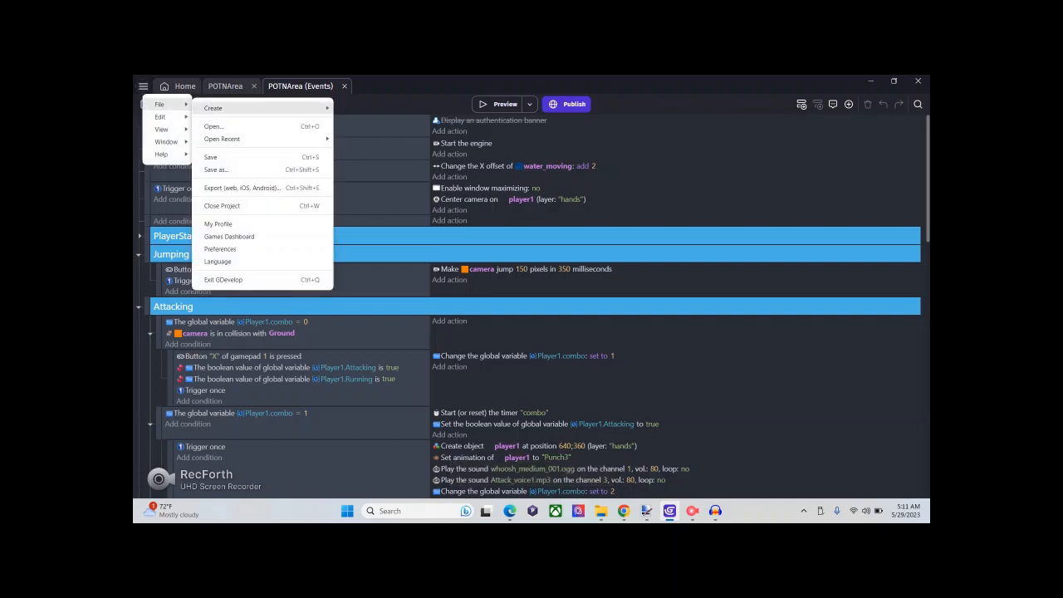
pyautogui.click(222, 139)
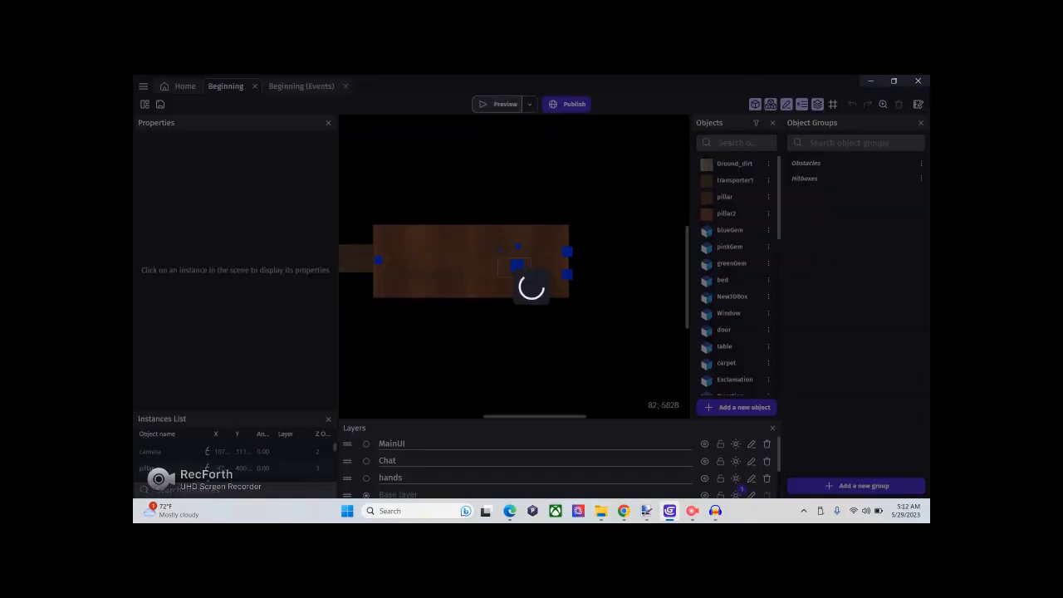
pyautogui.click(500, 103)
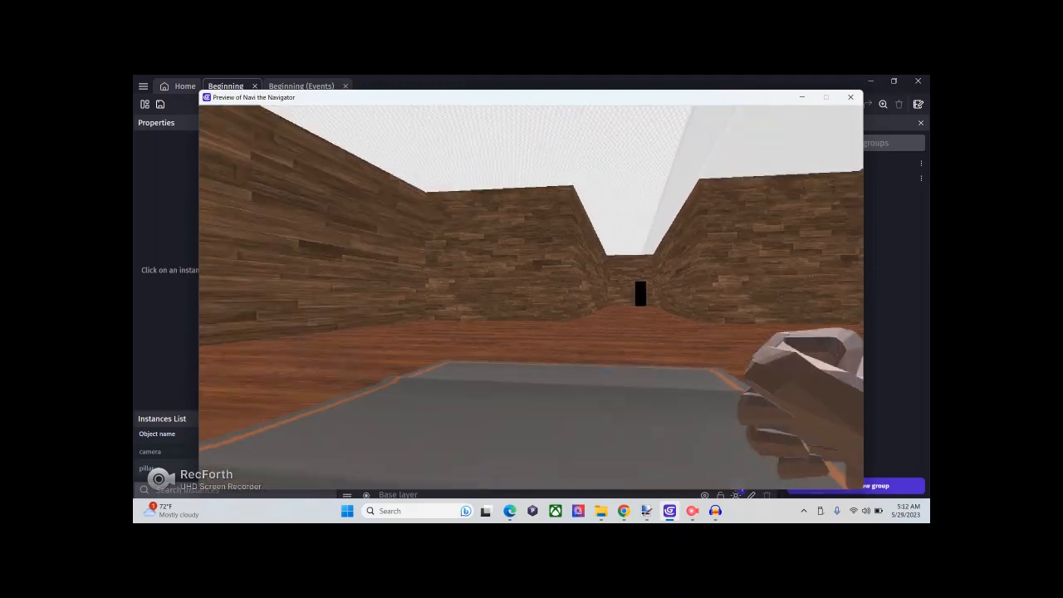